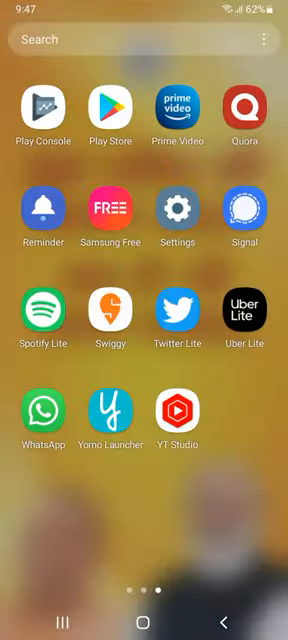
Step: Swipe through the app drawer pages and launch Yomo Launcher
{"action": "scroll", "scroll_direction": "left", "scroll_amount": 3}
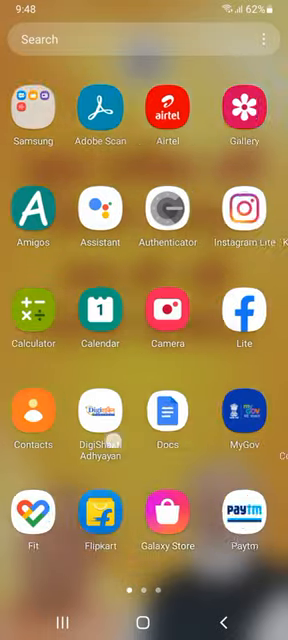
{"action": "scroll", "scroll_direction": "left", "scroll_amount": 3}
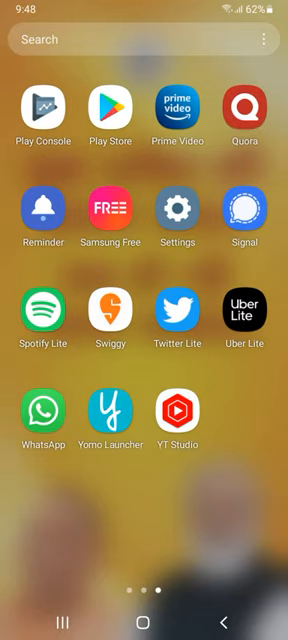
{"action": "left_click", "coordinate": [107, 410]}
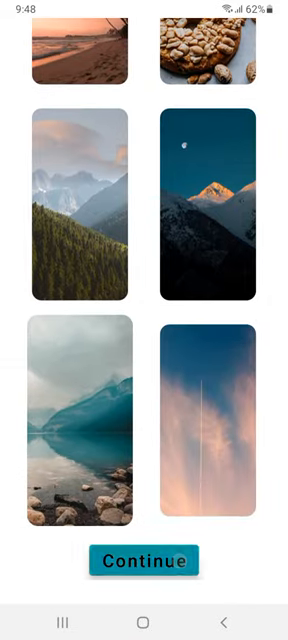
Step: Confirm the lake wallpaper and add an Instagram Lite shortcut to the home screen
{"action": "left_click", "coordinate": [144, 558]}
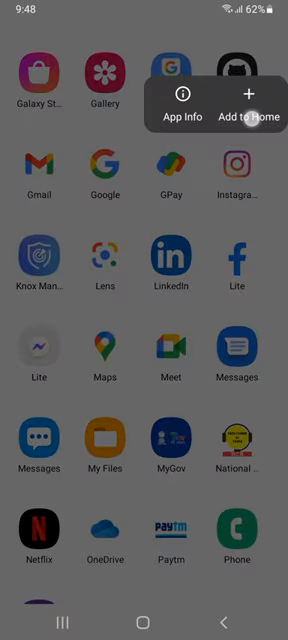
{"action": "left_click", "coordinate": [248, 88]}
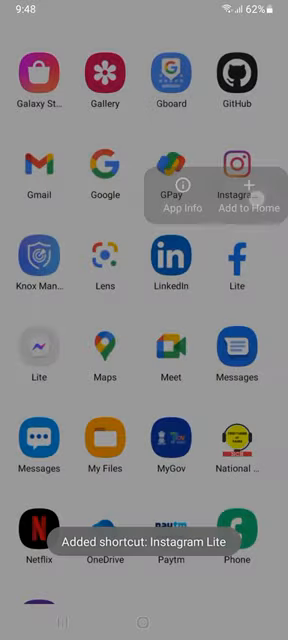
{"action": "scroll", "scroll_direction": "down", "scroll_amount": 3}
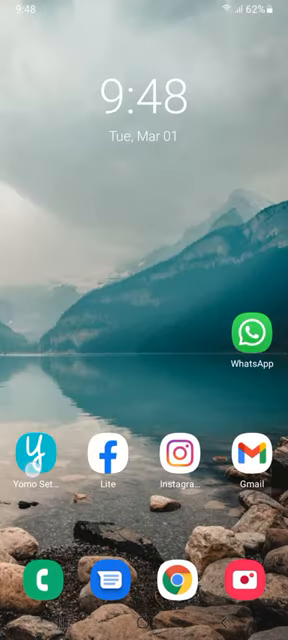
Step: Send the Yomo Launcher Play Store link to the B.Sc. College Group on WhatsApp
{"action": "left_click", "coordinate": [37, 458]}
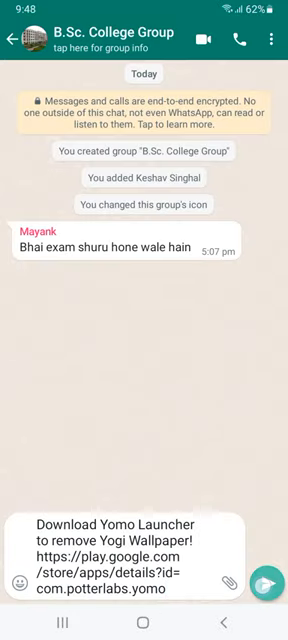
{"action": "left_click", "coordinate": [262, 583]}
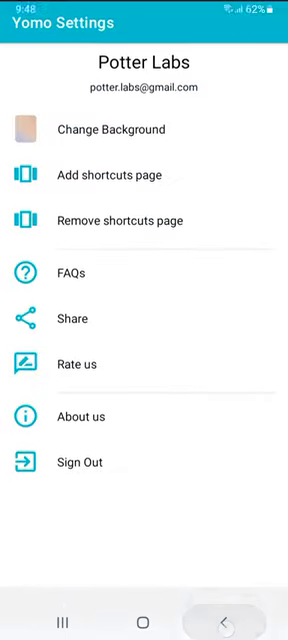
Step: Browse the Change Background gallery and pick the moonlit snowy mountain peak wallpaper
{"action": "left_click", "coordinate": [100, 129]}
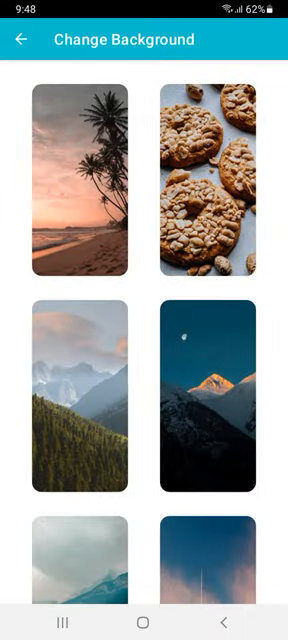
{"action": "scroll", "scroll_direction": "down", "scroll_amount": 3}
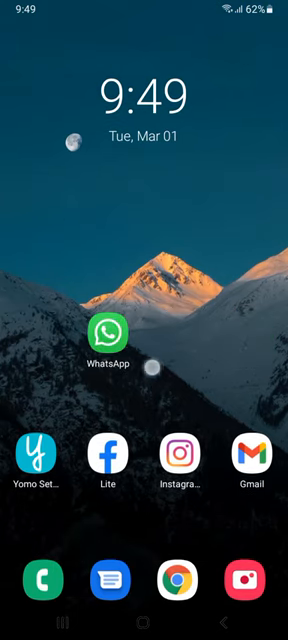
Step: Move the WhatsApp shortcut into the grid's second slot and exit edit mode
{"action": "left_click", "coordinate": [36, 460]}
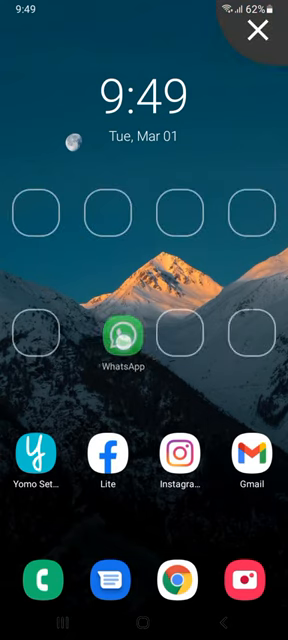
{"action": "left_click", "coordinate": [259, 29]}
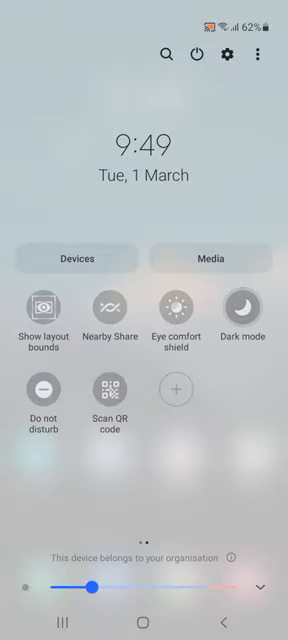
Step: Turn on the Dark mode tile in Quick Settings and return to Yomo Settings
{"action": "left_click", "coordinate": [242, 311]}
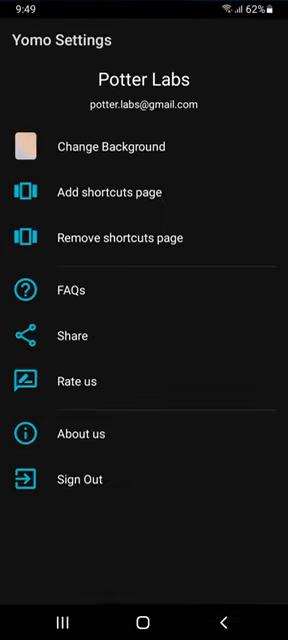
Step: Open About us and scroll through the Potter Labs developer and mentor details
{"action": "left_click", "coordinate": [78, 433]}
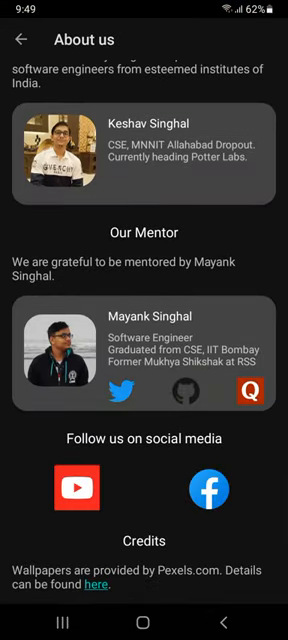
{"action": "scroll", "scroll_direction": "down", "scroll_amount": 3}
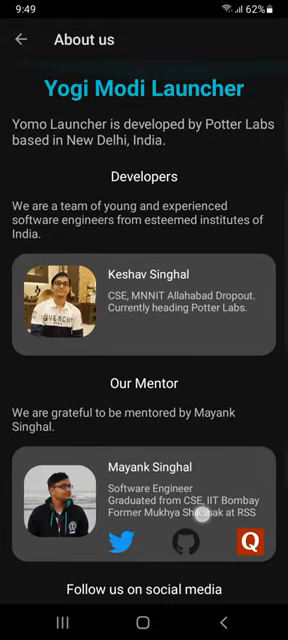